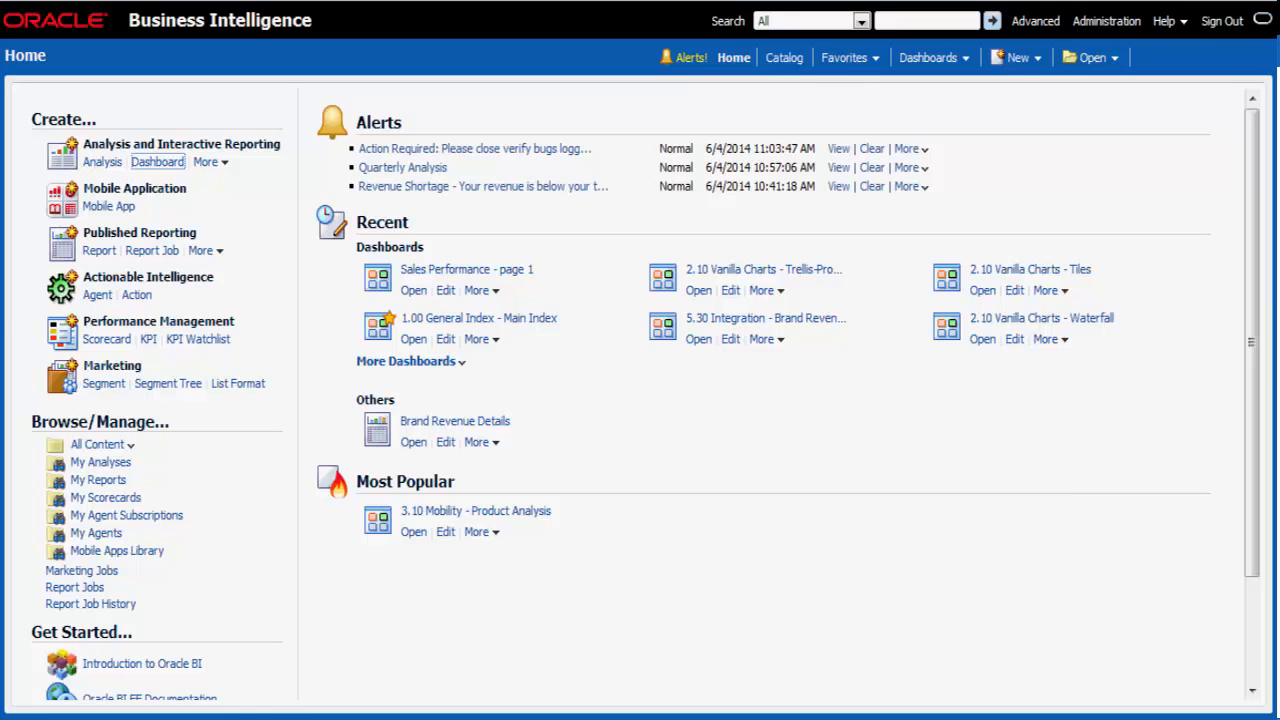
Set up a catalog search for * (all objects) located in Company Shared
{"action": "left_click", "coordinate": [784, 56]}
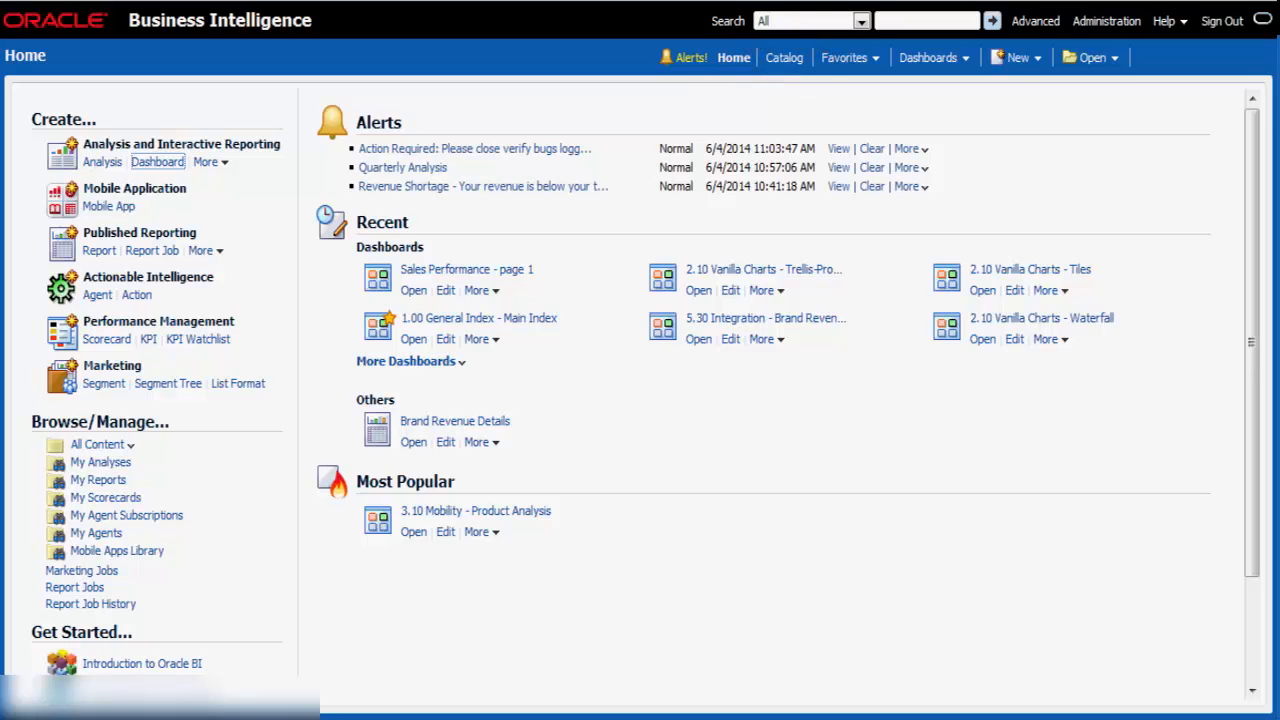
{"action": "left_click", "coordinate": [784, 56]}
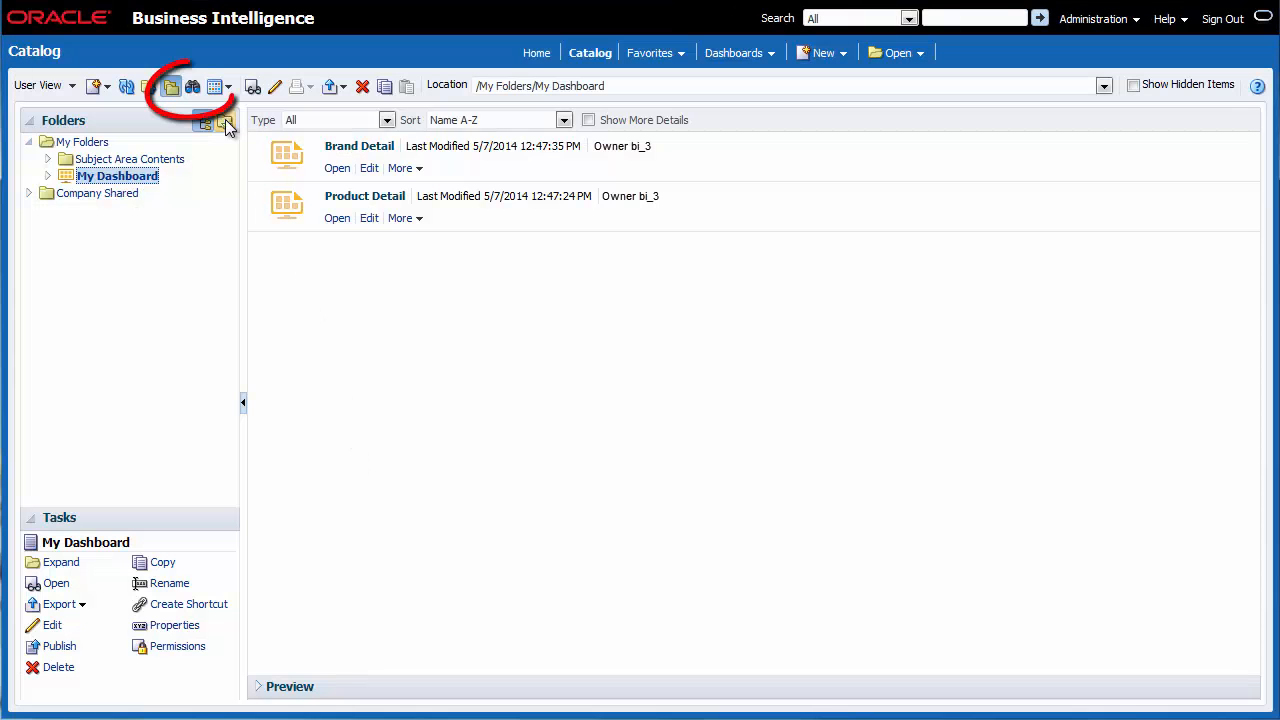
{"action": "left_click", "coordinate": [192, 86]}
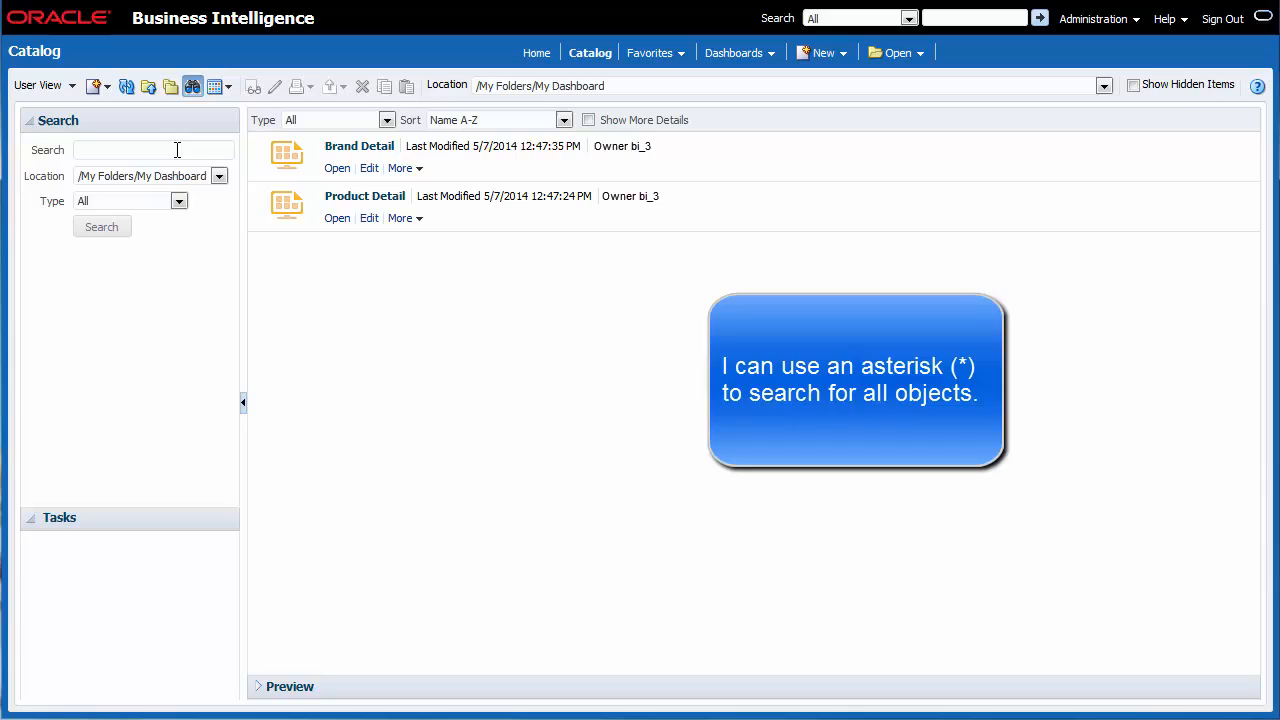
{"action": "type", "text": "*"}
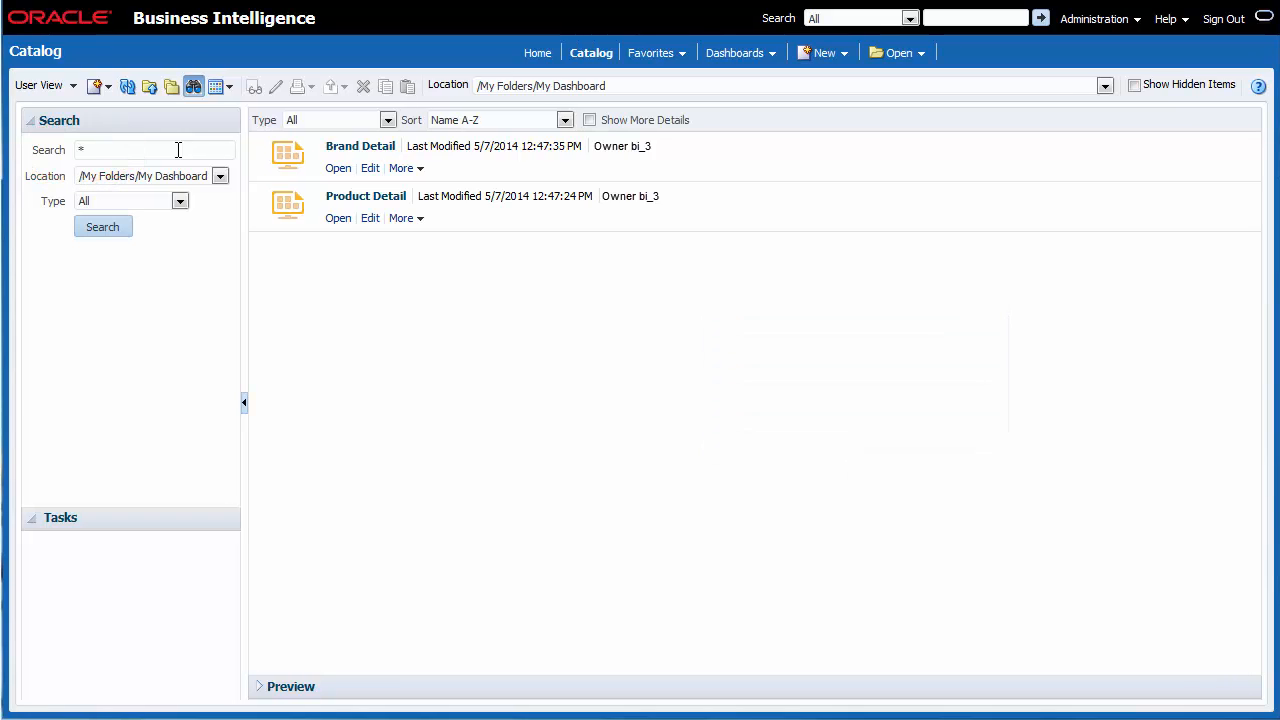
{"action": "mouse_move", "coordinate": [200, 168]}
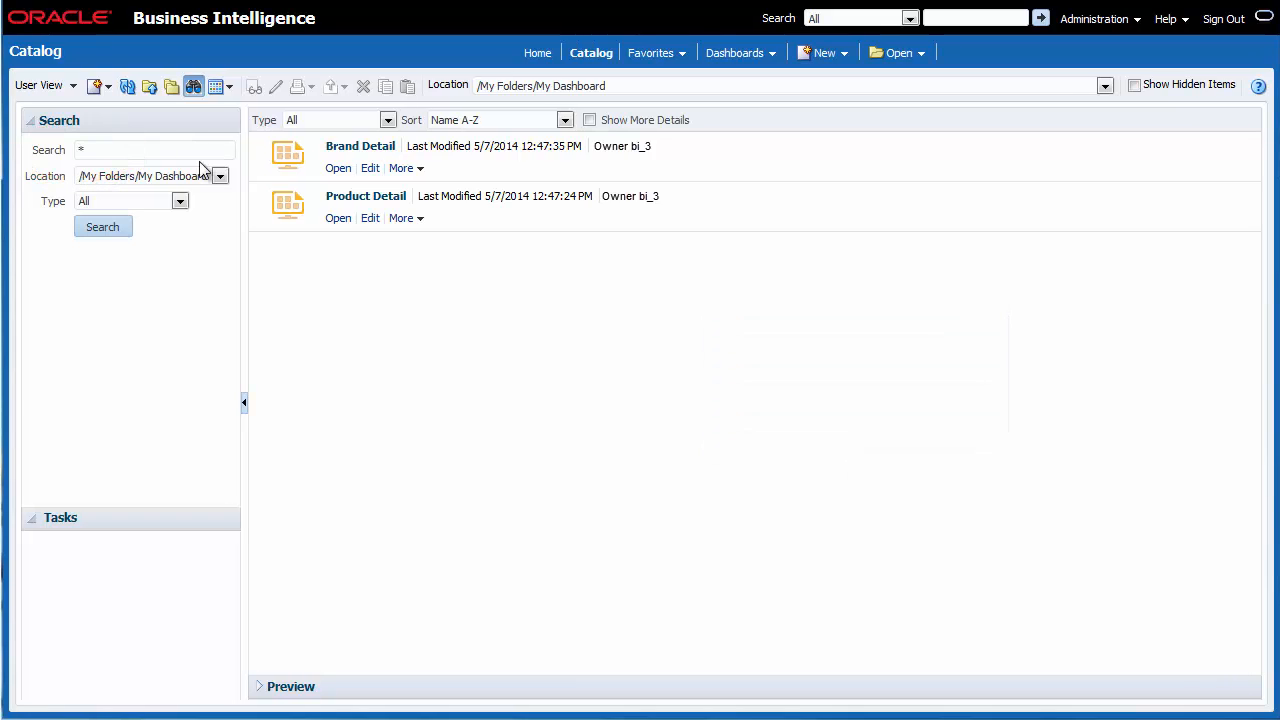
{"action": "left_click", "coordinate": [218, 176]}
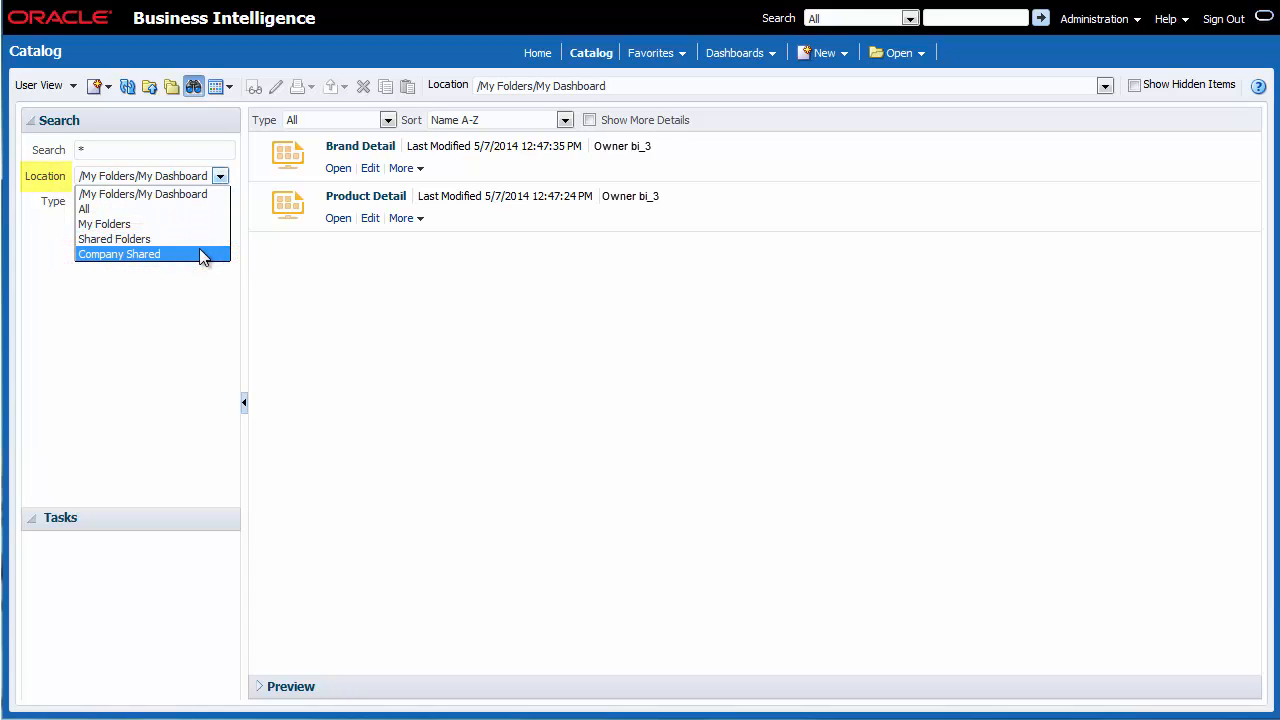
{"action": "left_click", "coordinate": [118, 252]}
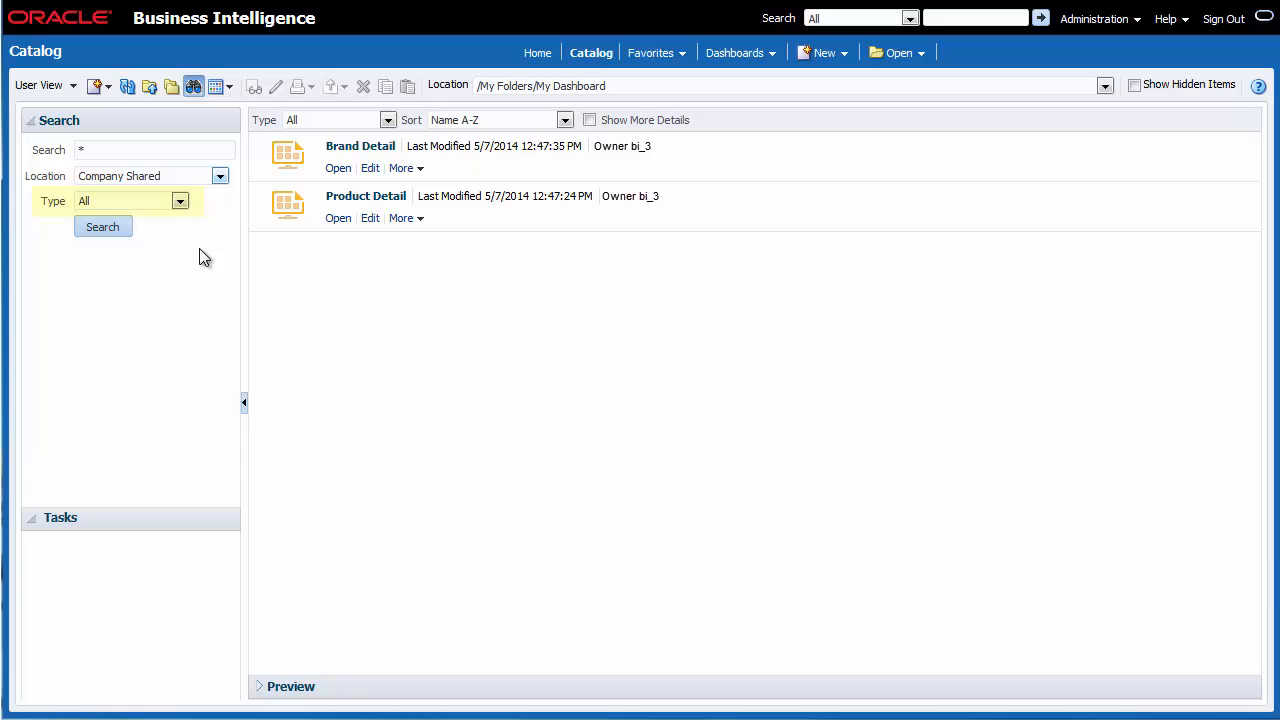
{"action": "left_click", "coordinate": [102, 226]}
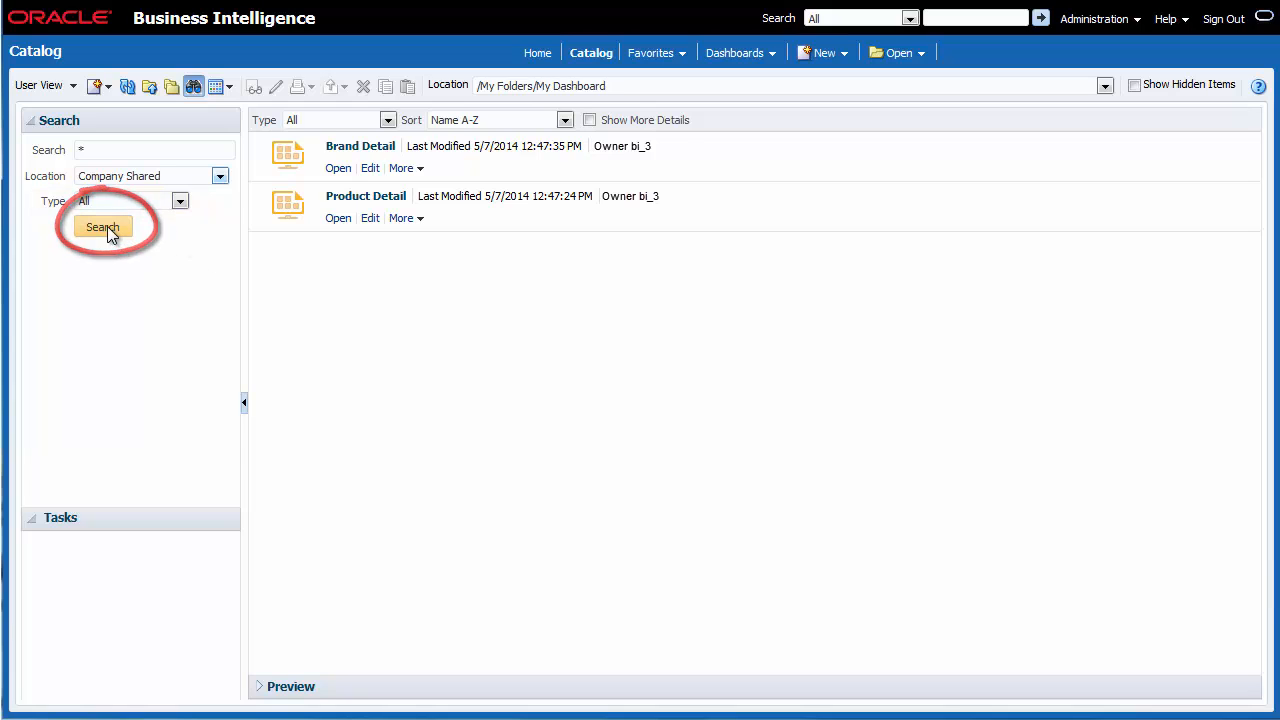
List the 120 Company Shared items sorted by Last Modified Ascending
{"action": "left_click", "coordinate": [100, 226]}
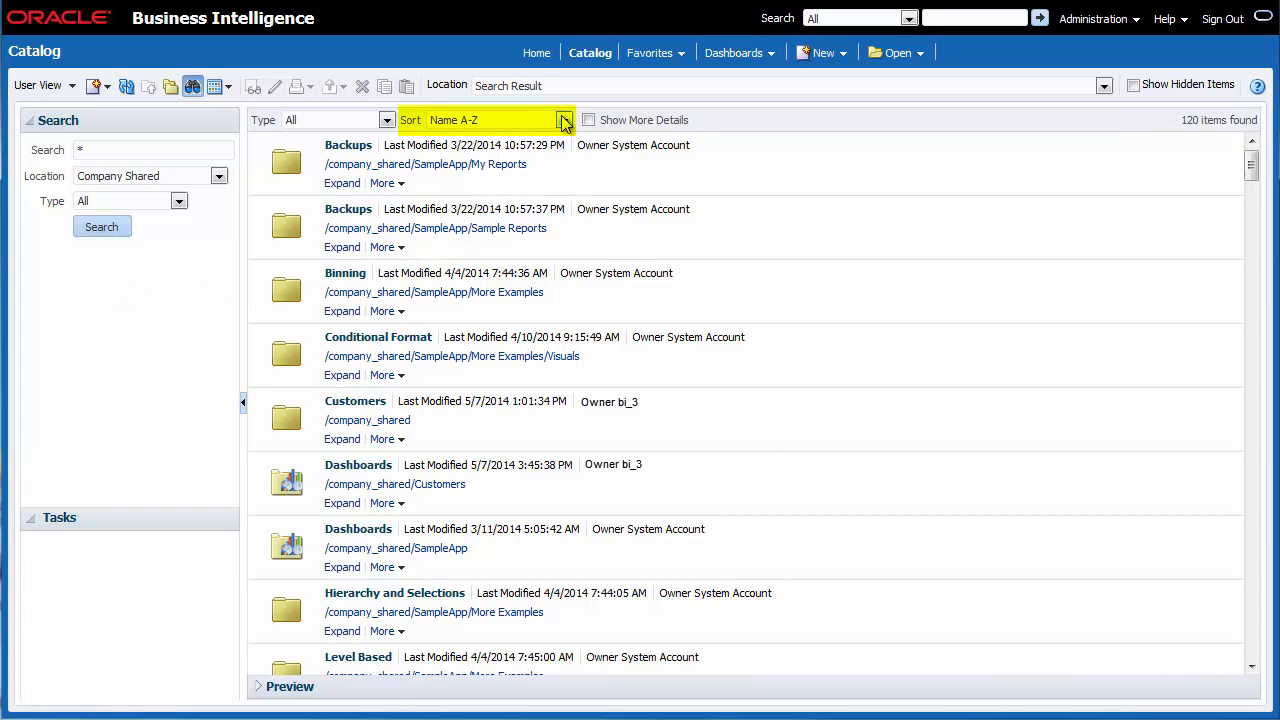
{"action": "left_click", "coordinate": [564, 120]}
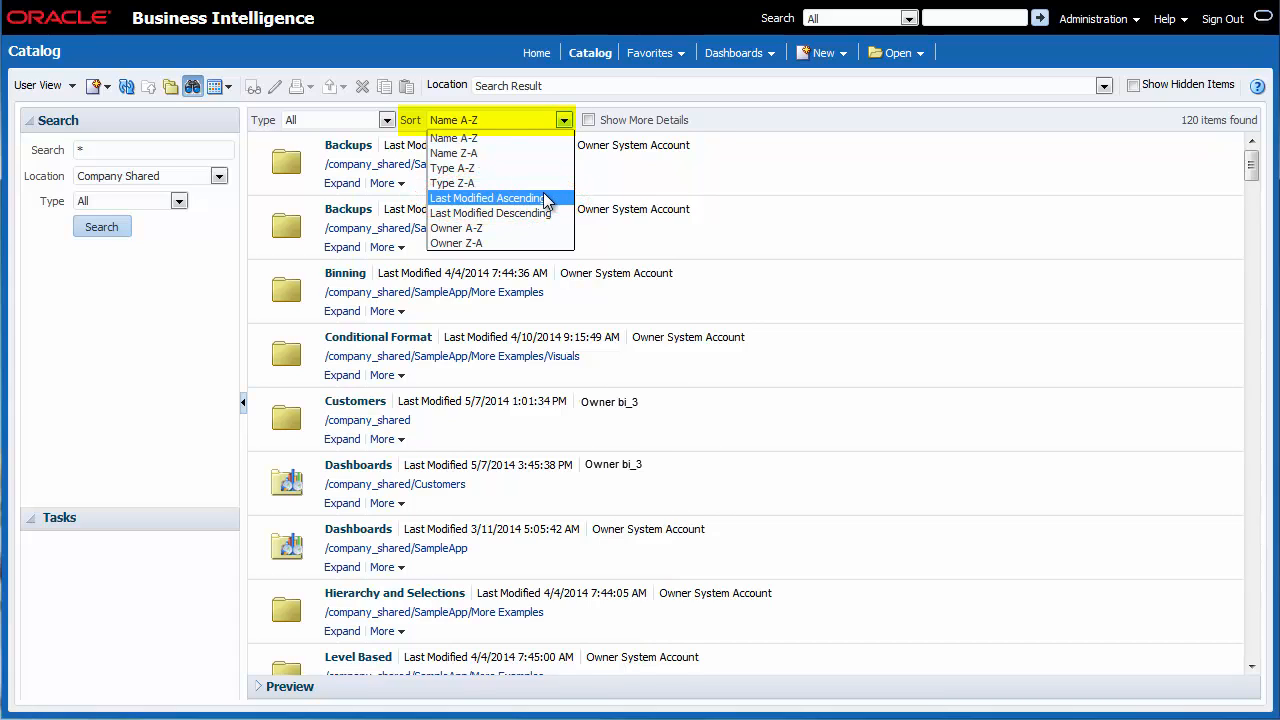
{"action": "left_click", "coordinate": [484, 198]}
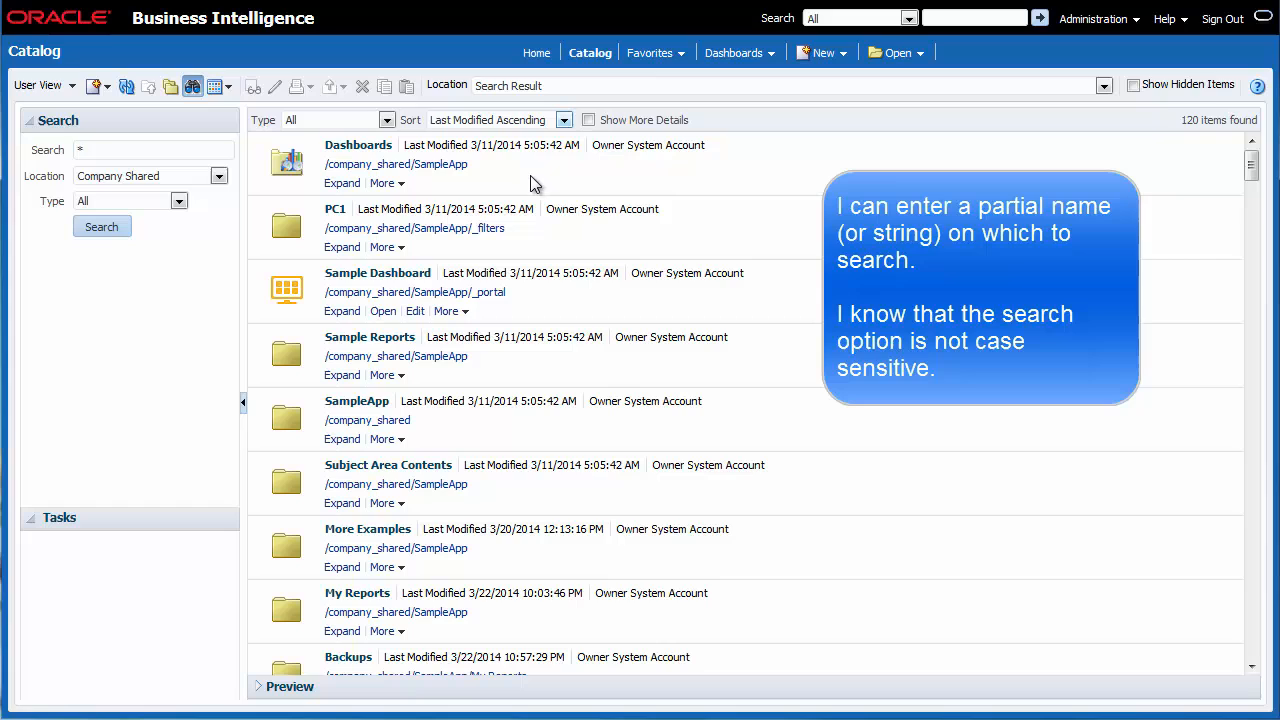
Replace the search term with br and restrict the type to Analysis
{"action": "left_click", "coordinate": [150, 148]}
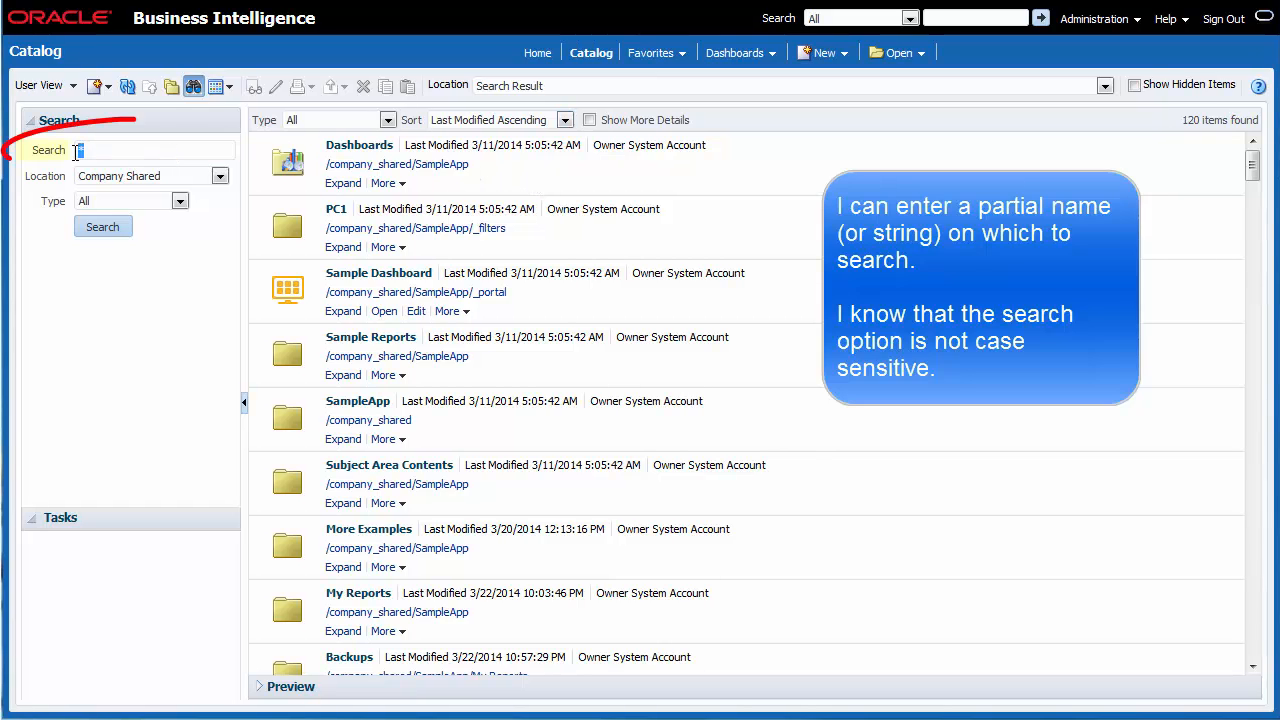
{"action": "type", "text": "br"}
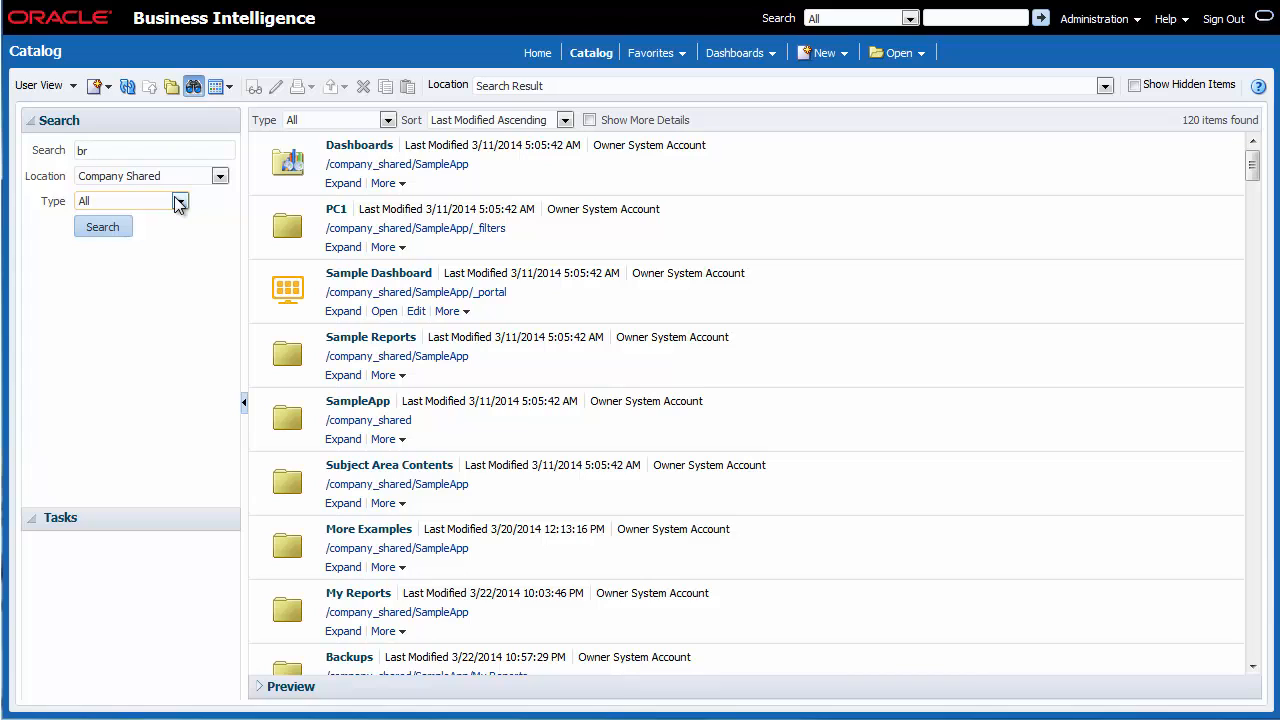
{"action": "left_click", "coordinate": [180, 200]}
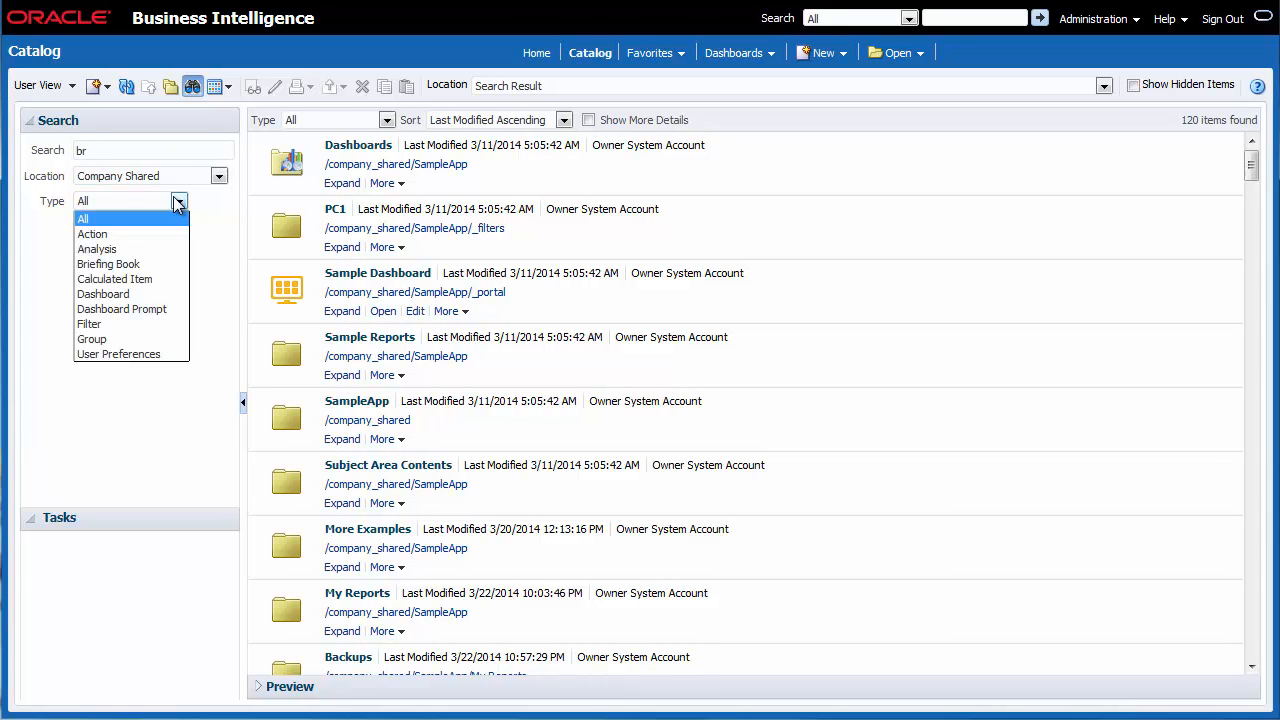
{"action": "left_click", "coordinate": [96, 248]}
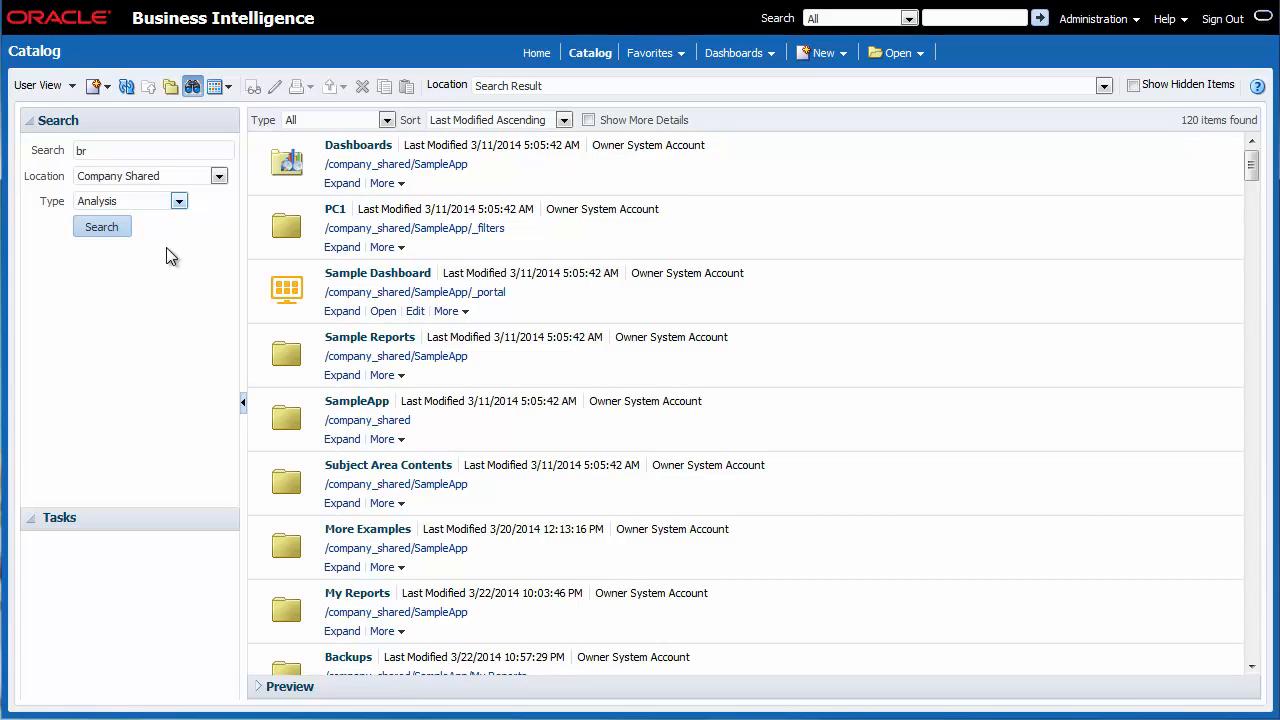
Run the br search returning three Brand analyses and highlight Brand Revenue
{"action": "left_click", "coordinate": [100, 226]}
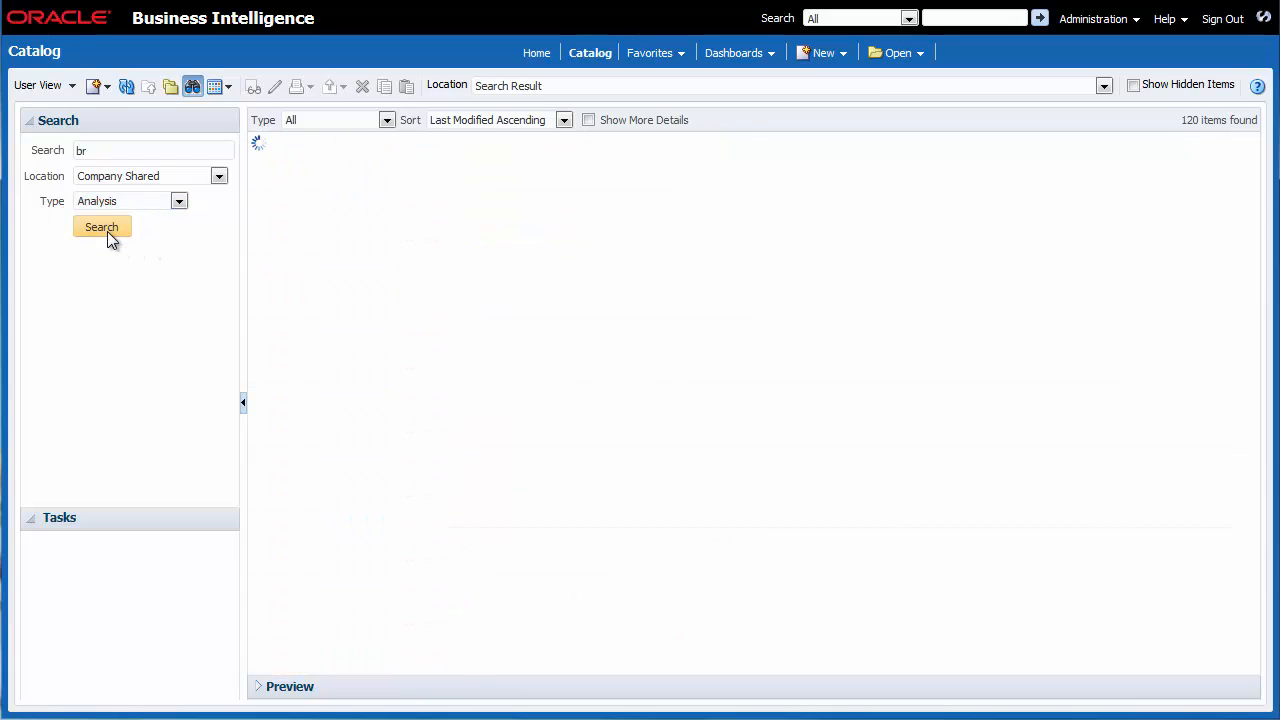
{"action": "left_click", "coordinate": [100, 226]}
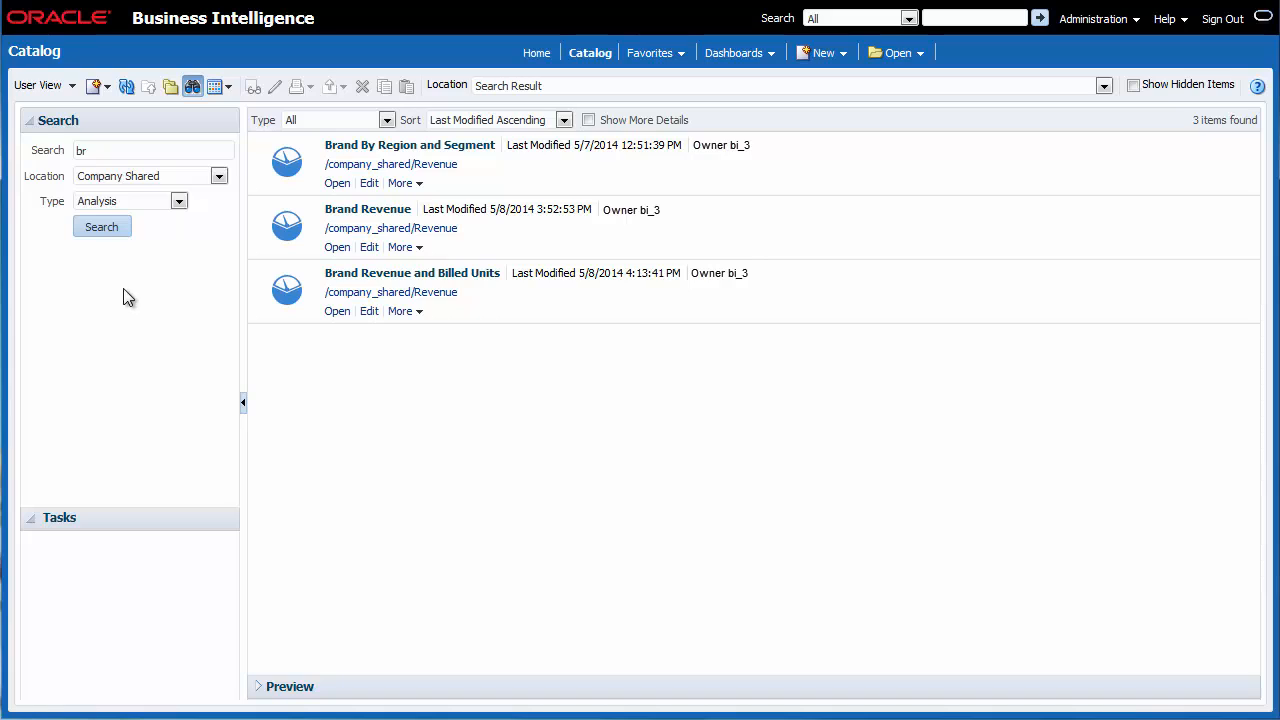
{"action": "mouse_move", "coordinate": [326, 376]}
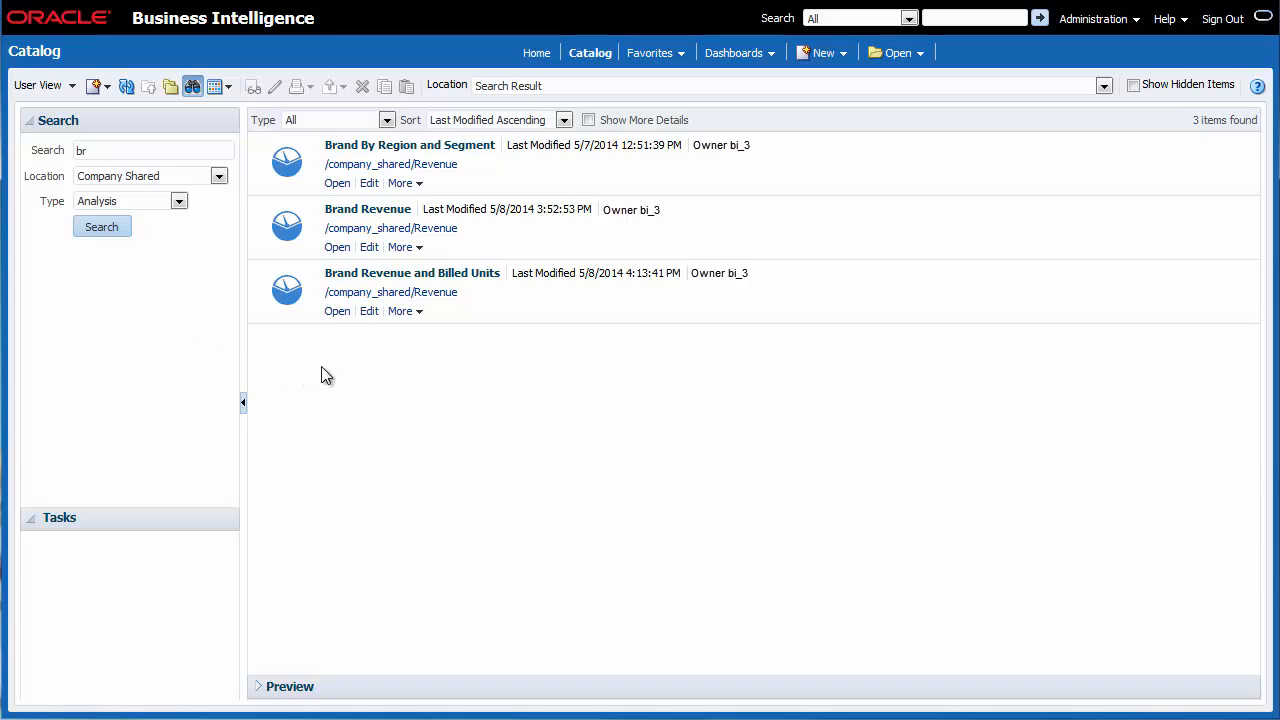
{"action": "left_click", "coordinate": [368, 208]}
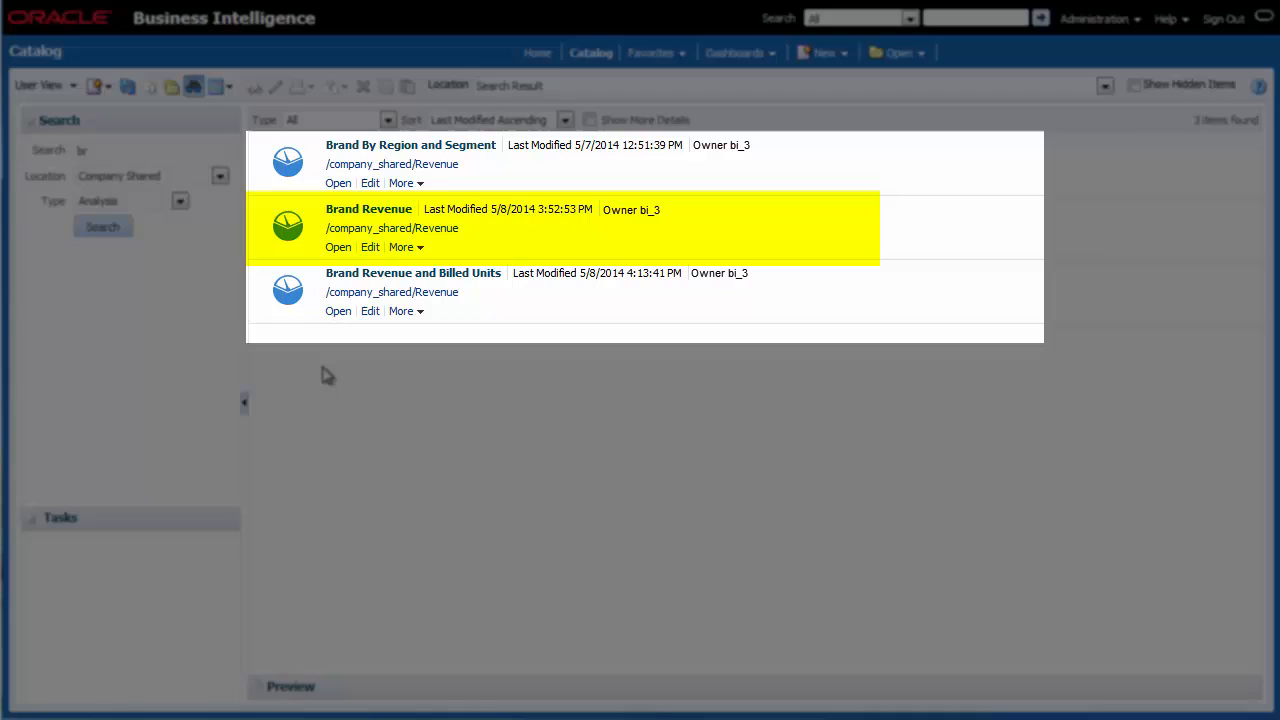